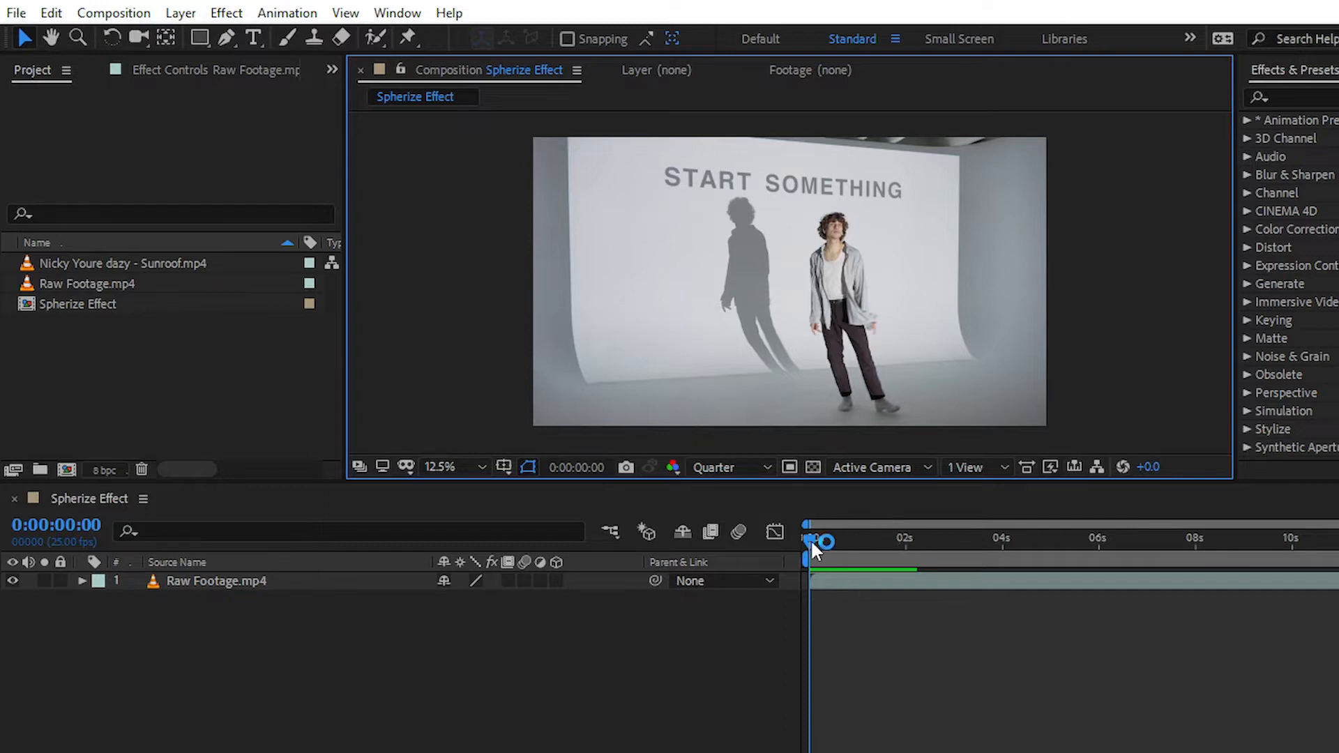
# Preview the dancer clip, then apply Spherize found by searching 'spher'
pyautogui.moveTo(811, 539); pyautogui.dragTo(807, 539)
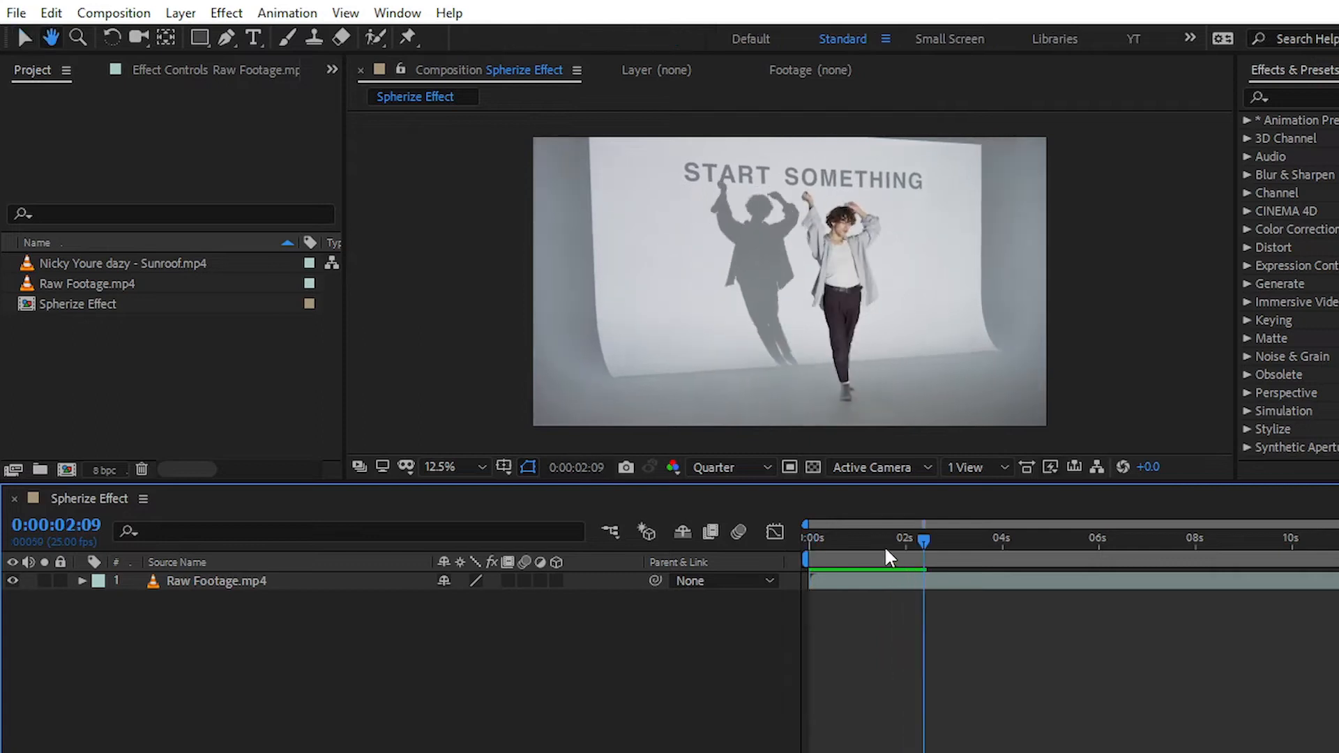
pyautogui.click(810, 539)
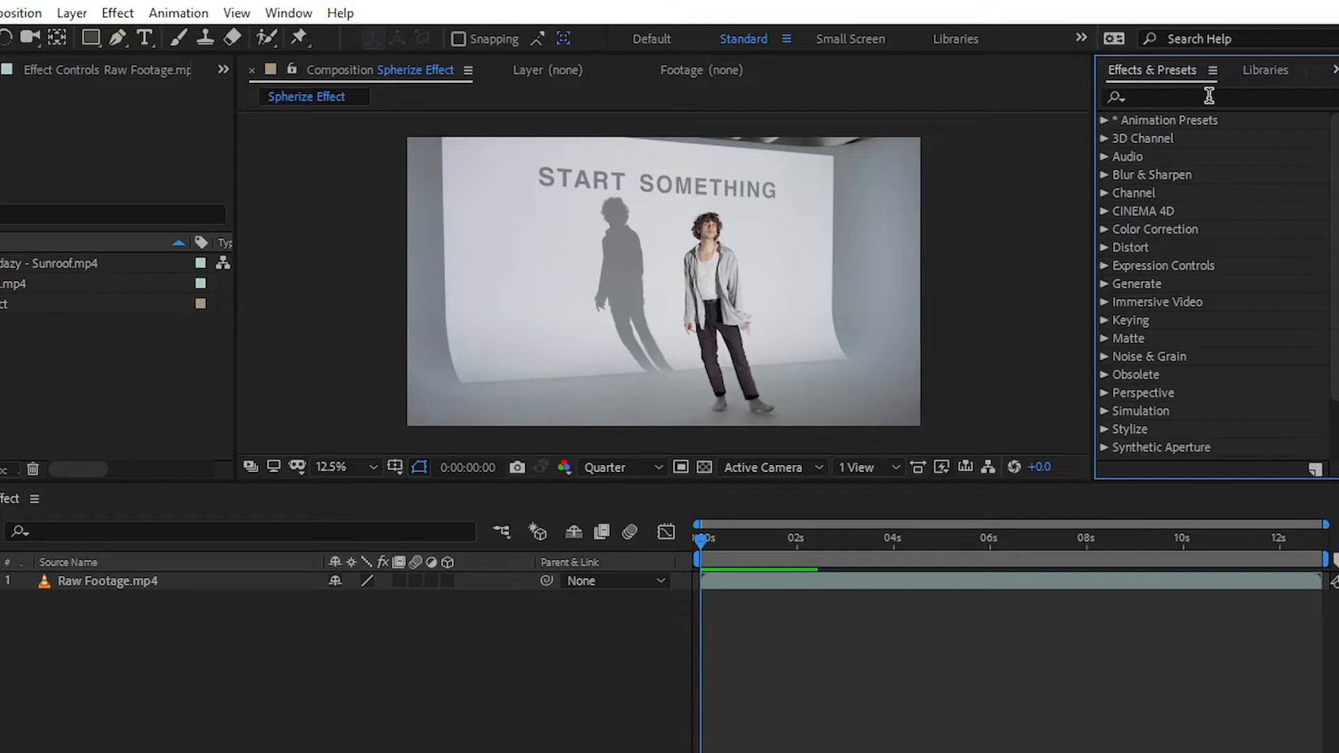
pyautogui.click(1195, 95)
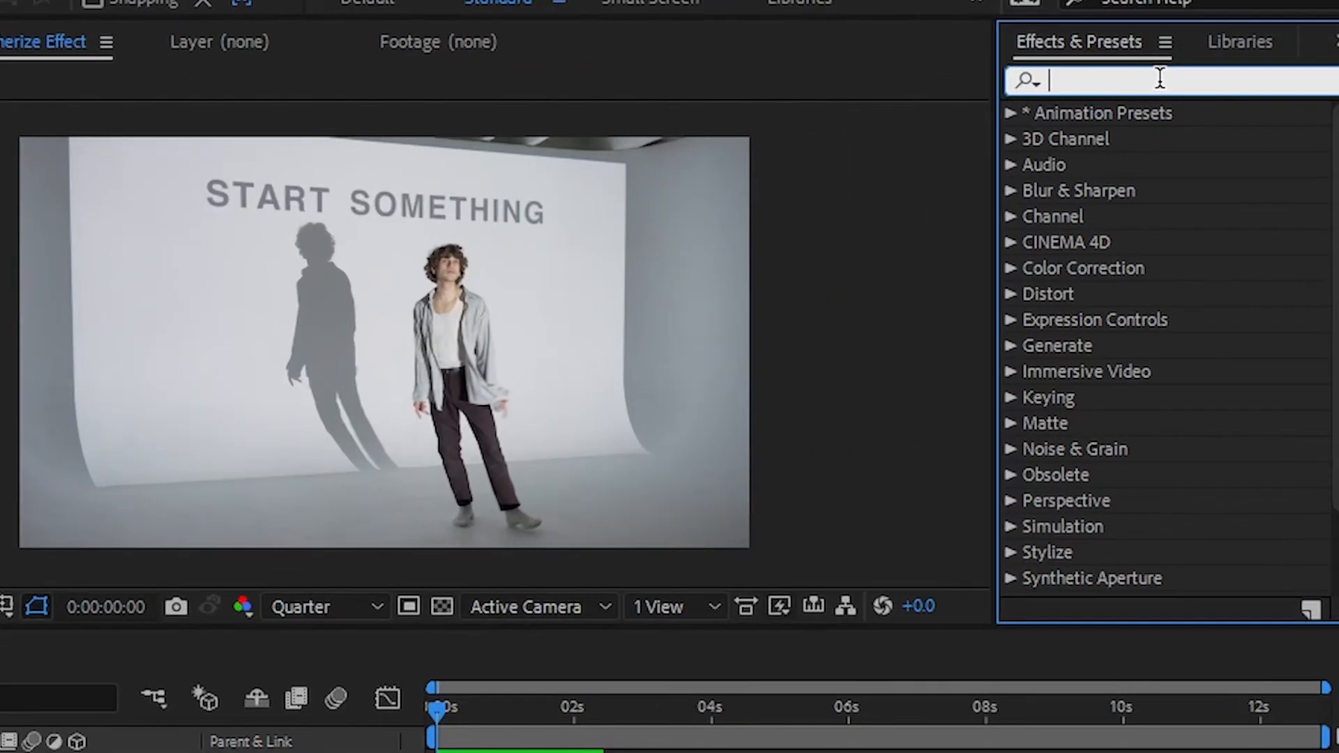
pyautogui.write('spher')
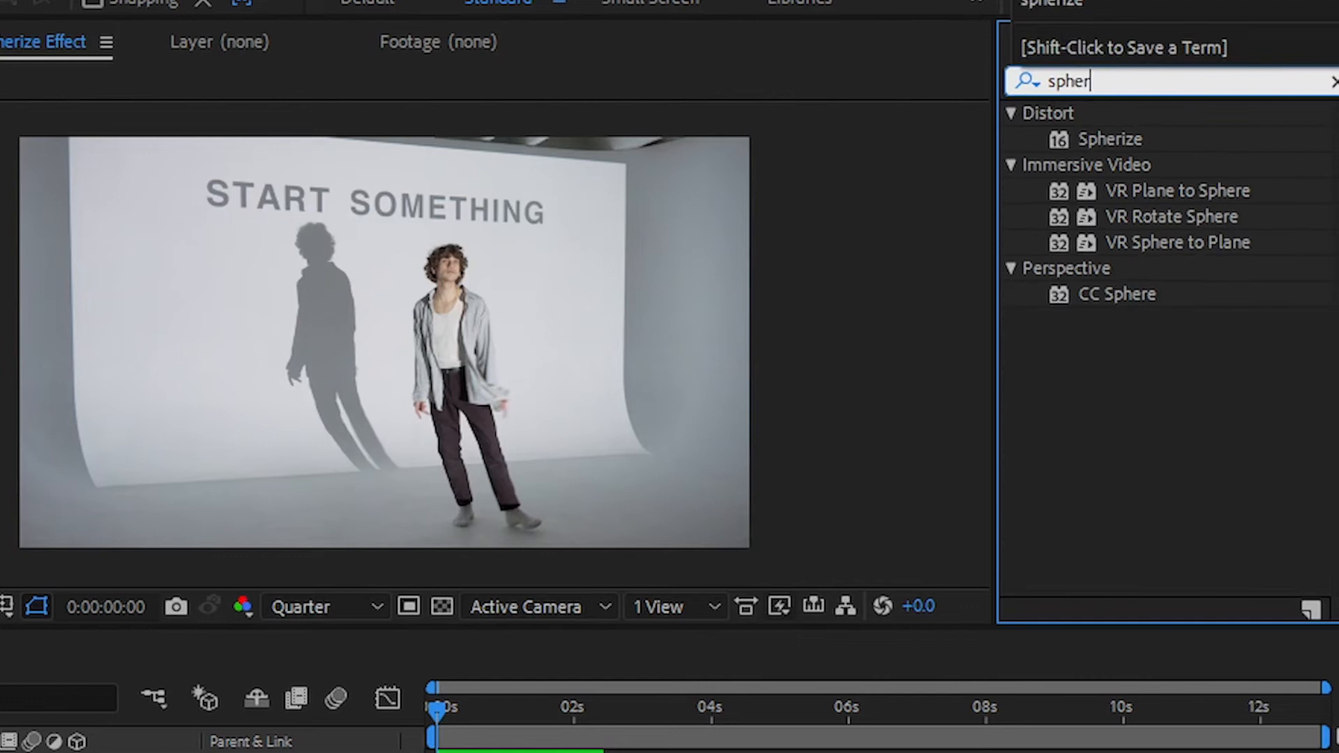
pyautogui.click(1110, 140)
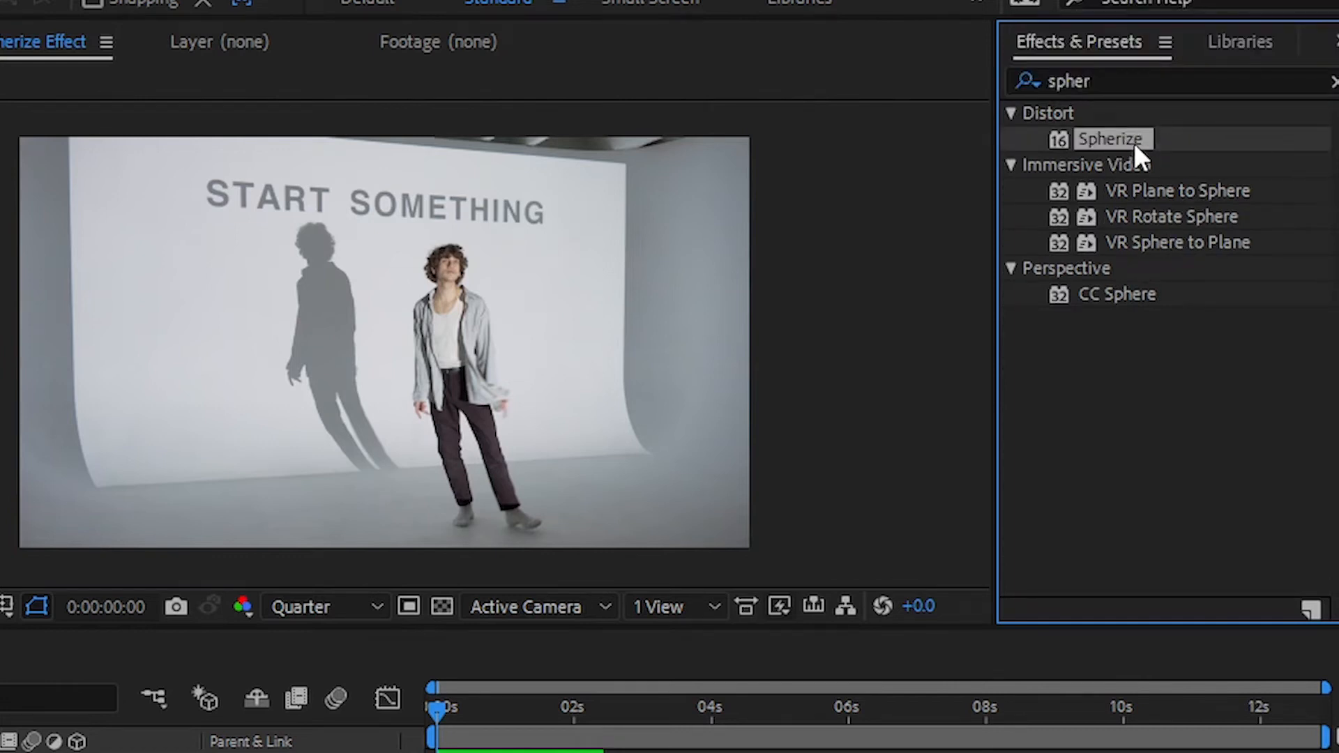
pyautogui.doubleClick(1110, 138)
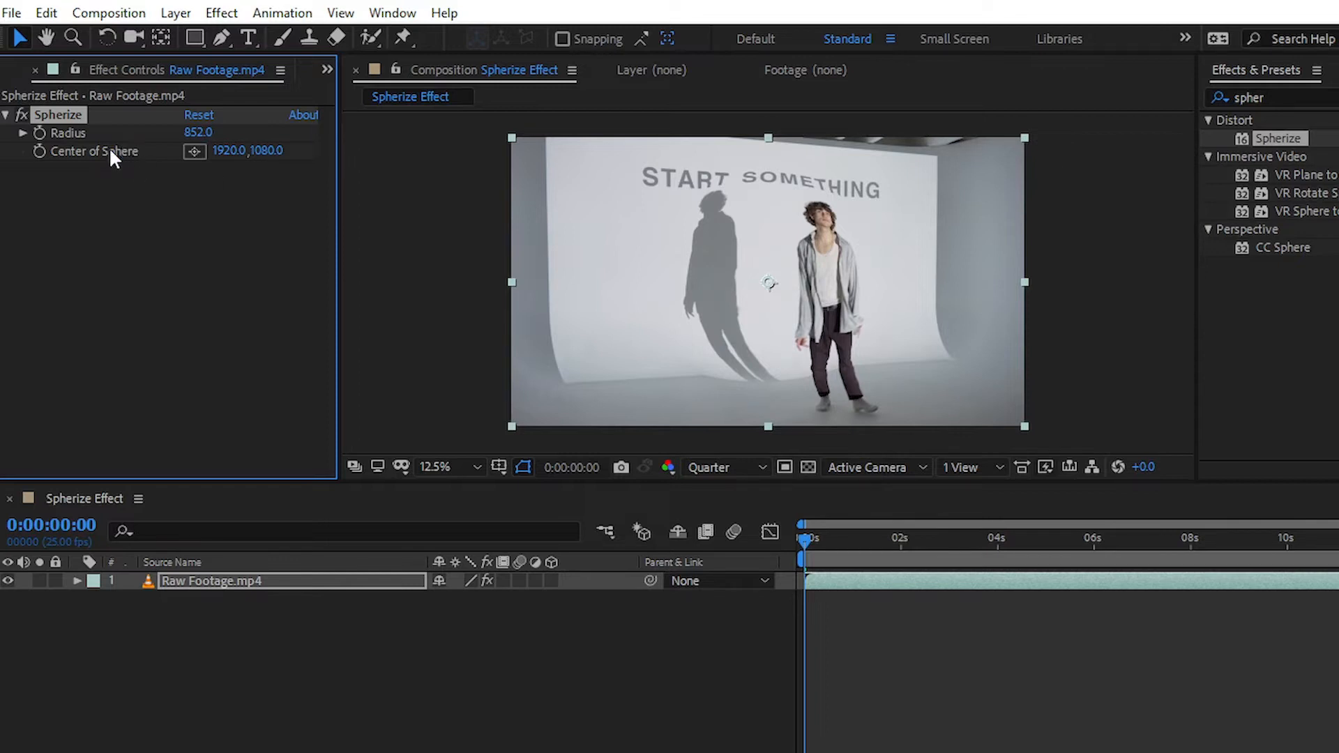
pyautogui.moveTo(246, 235)
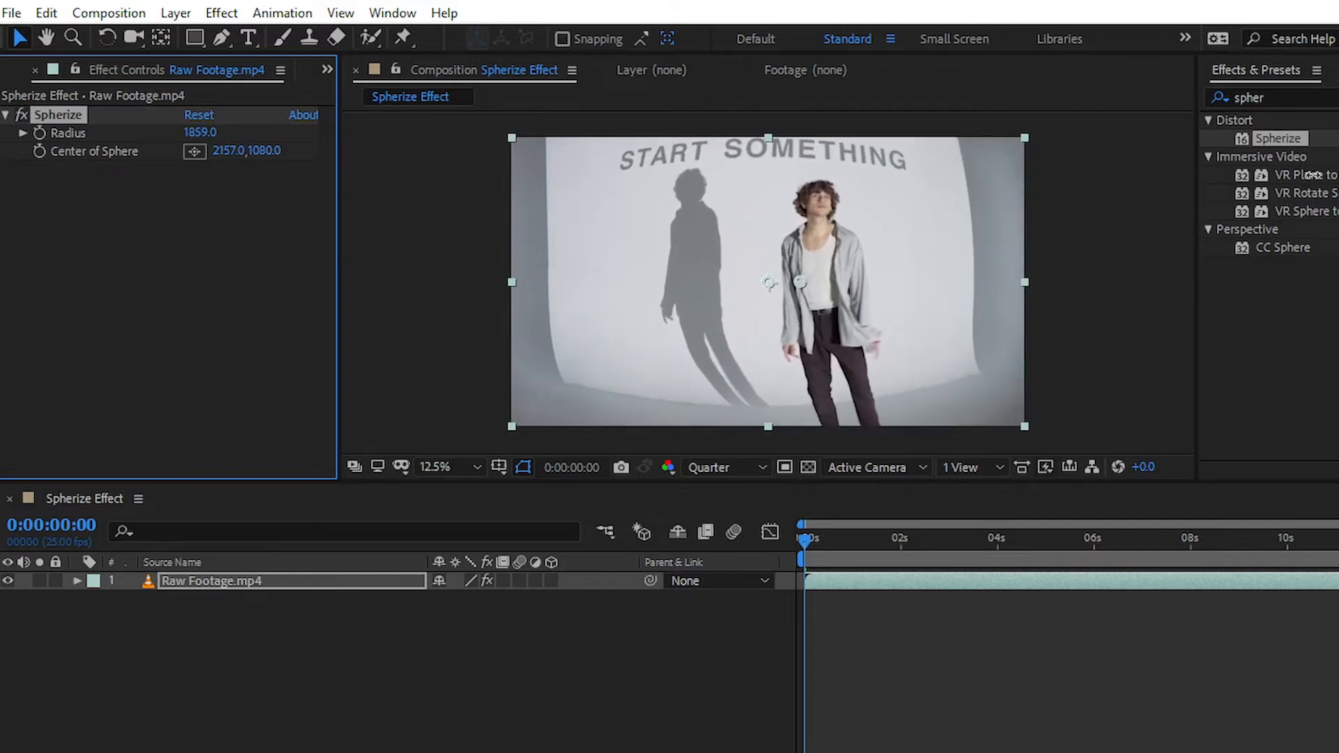
# Set the Spherize radius to 1055 with the sphere centre at 2157,1080
pyautogui.moveTo(200, 132); pyautogui.dragTo(163, 132)
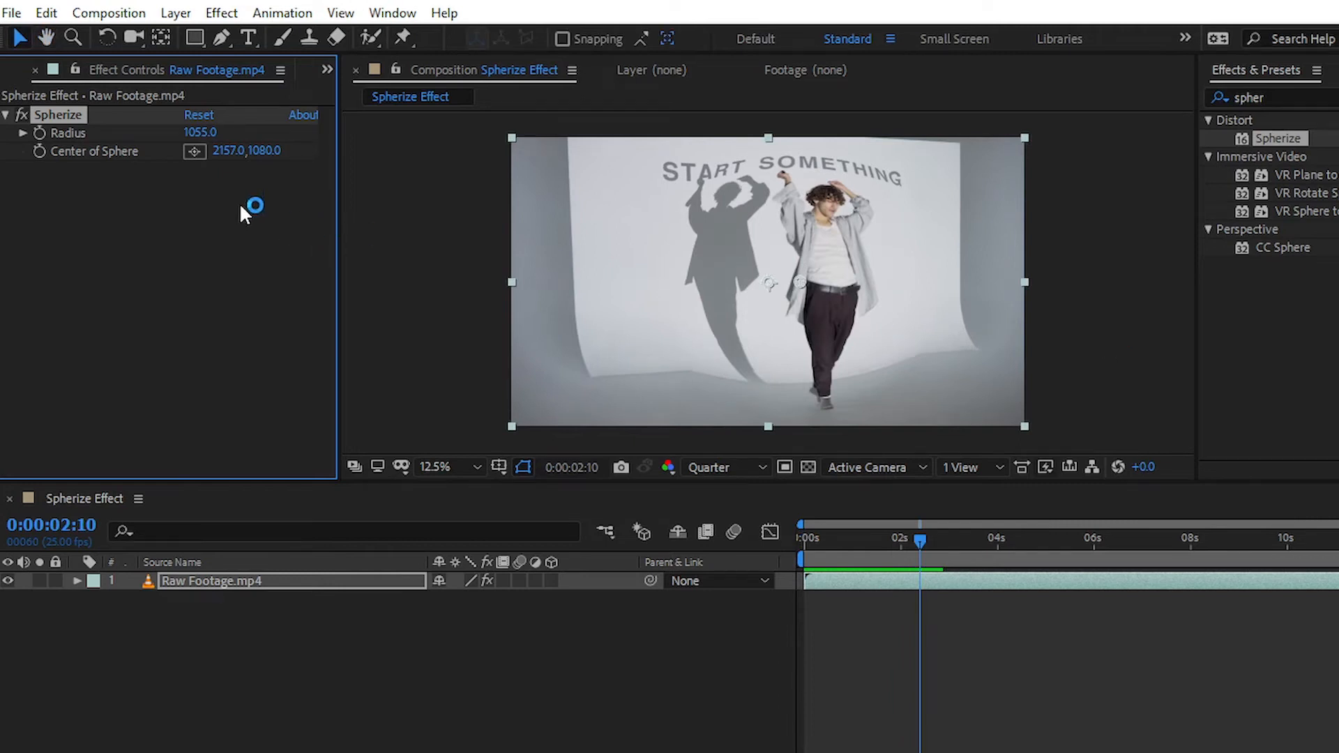
pyautogui.moveTo(200, 132); pyautogui.dragTo(214, 133)
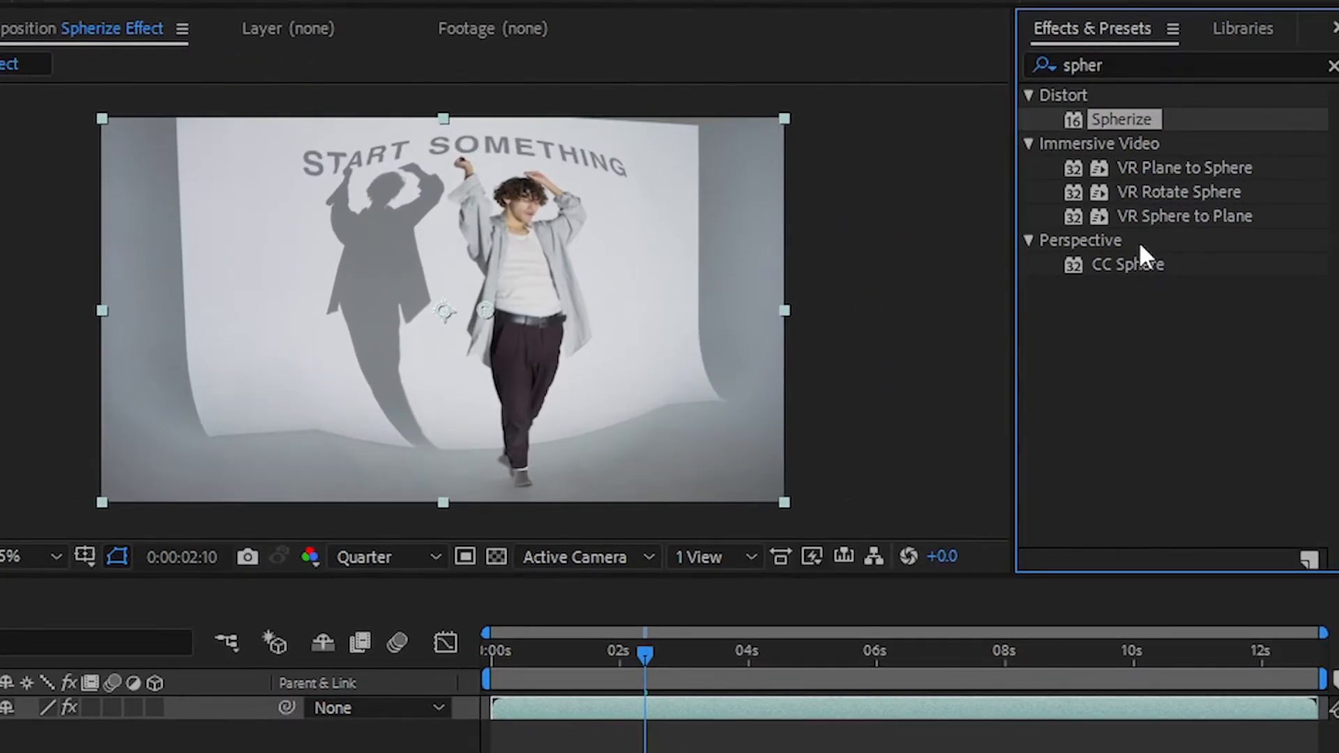
# Apply CC Sphere, zoom the viewer to 12.5%, and enlarge the radius to about 758
pyautogui.click(1129, 265)
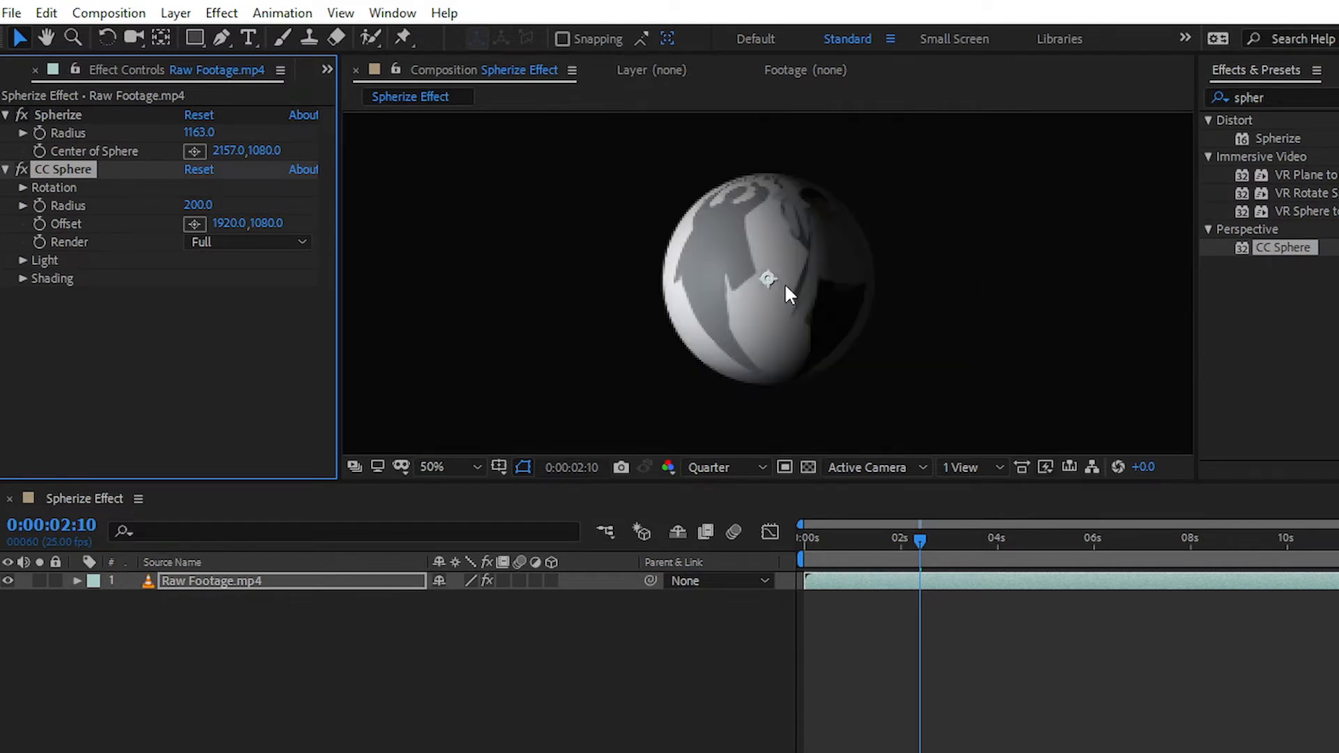
pyautogui.click(433, 467)
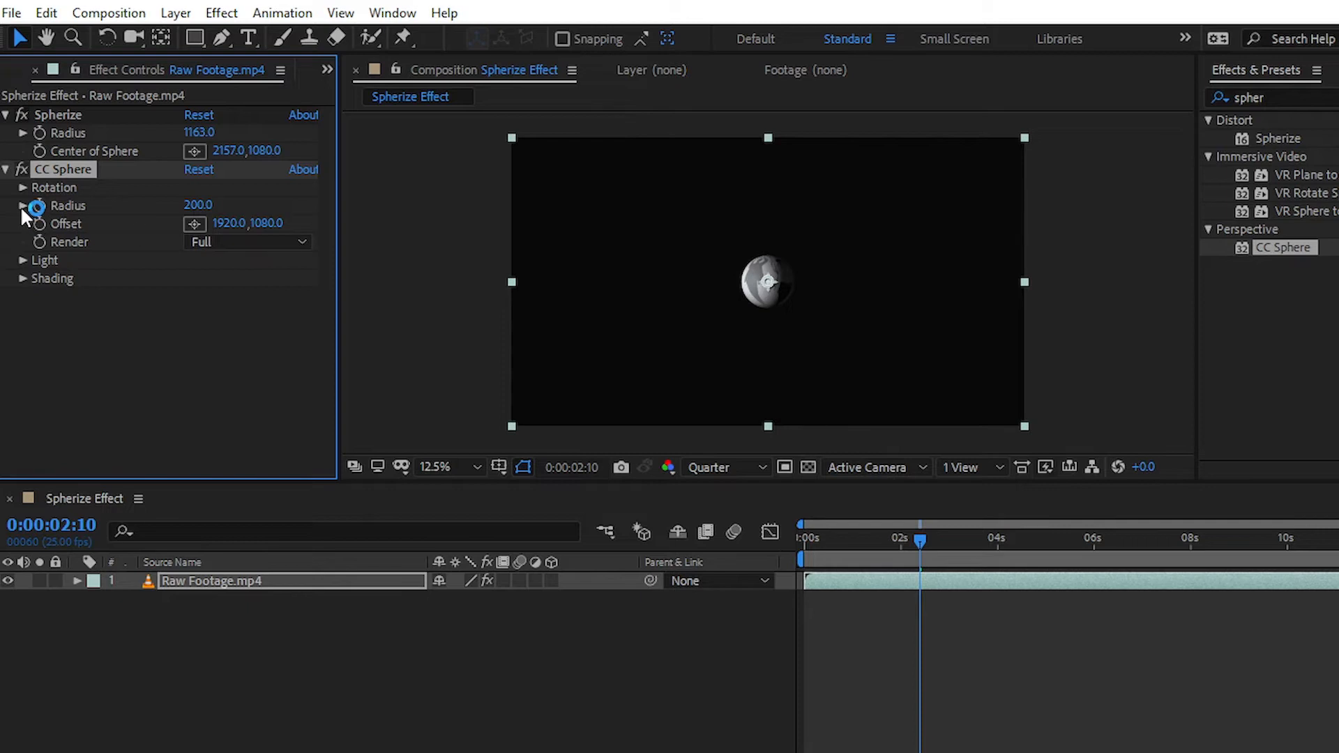
pyautogui.moveTo(24, 230)
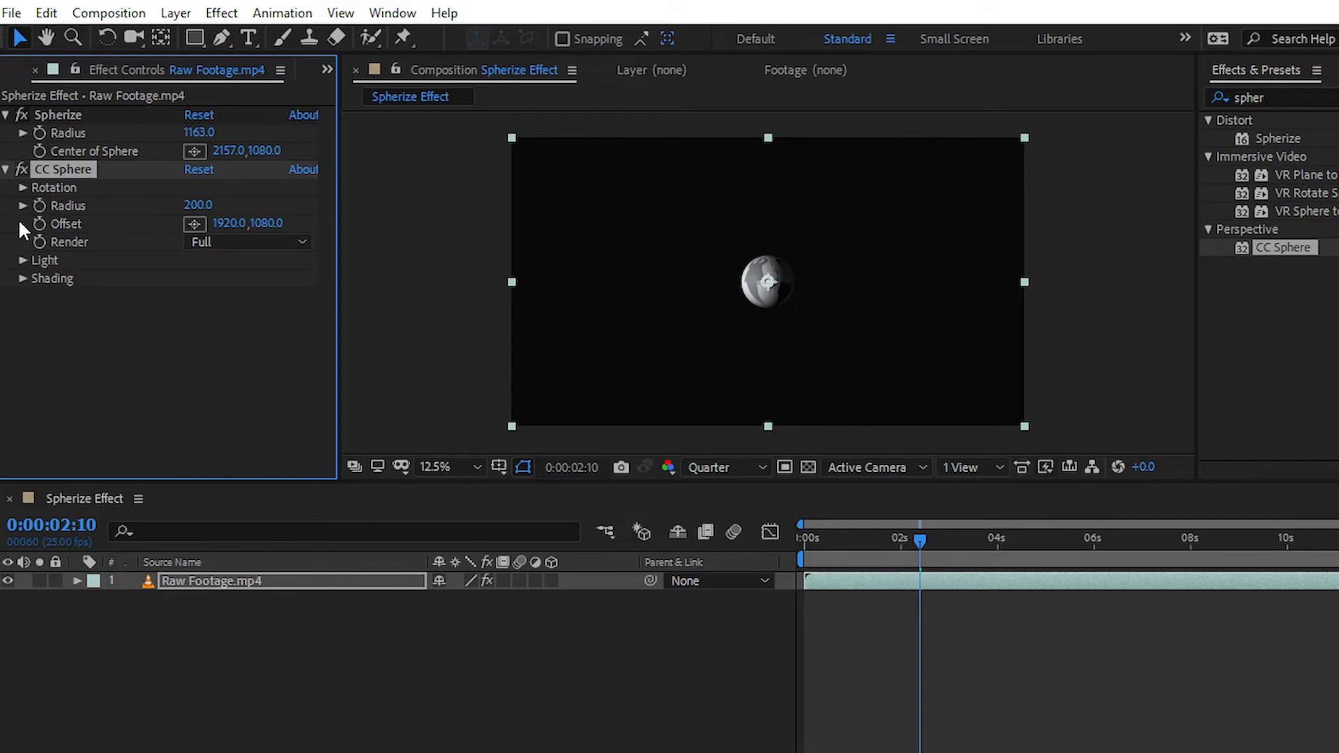
pyautogui.click(23, 205)
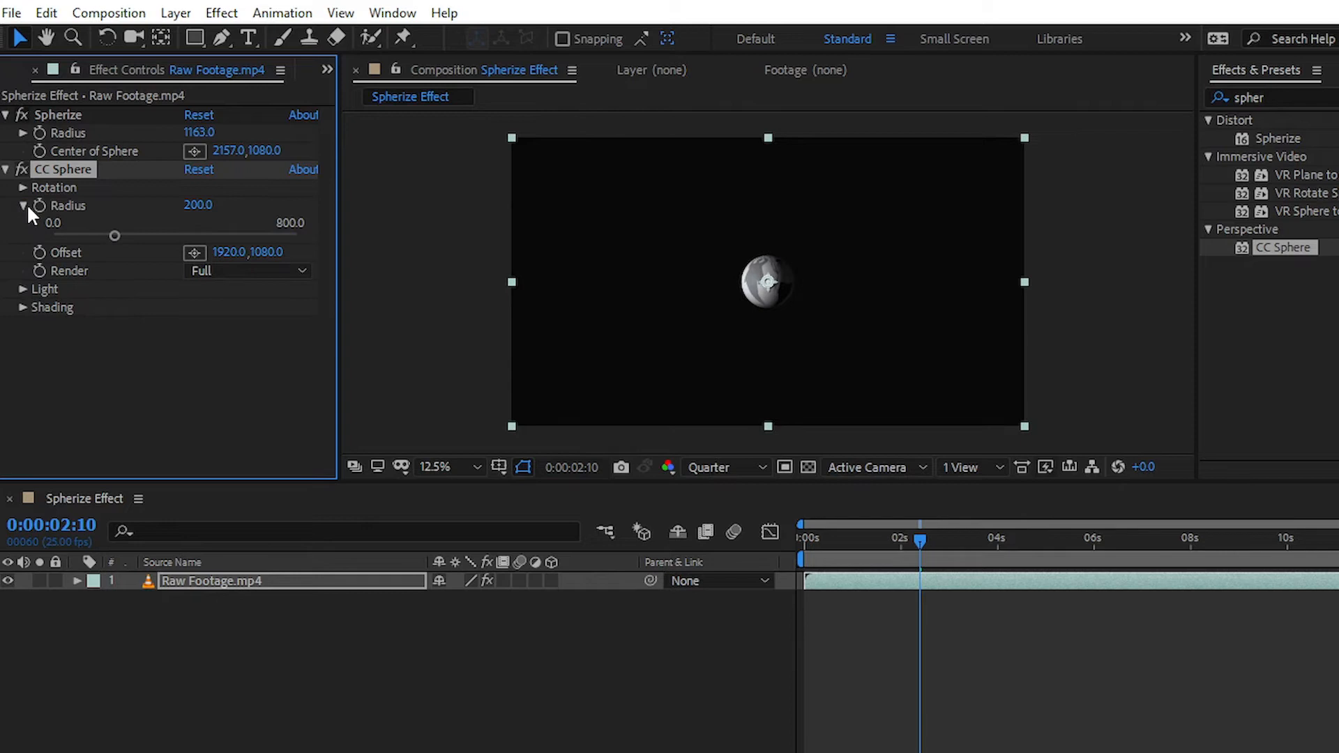
pyautogui.moveTo(116, 235); pyautogui.dragTo(171, 235)
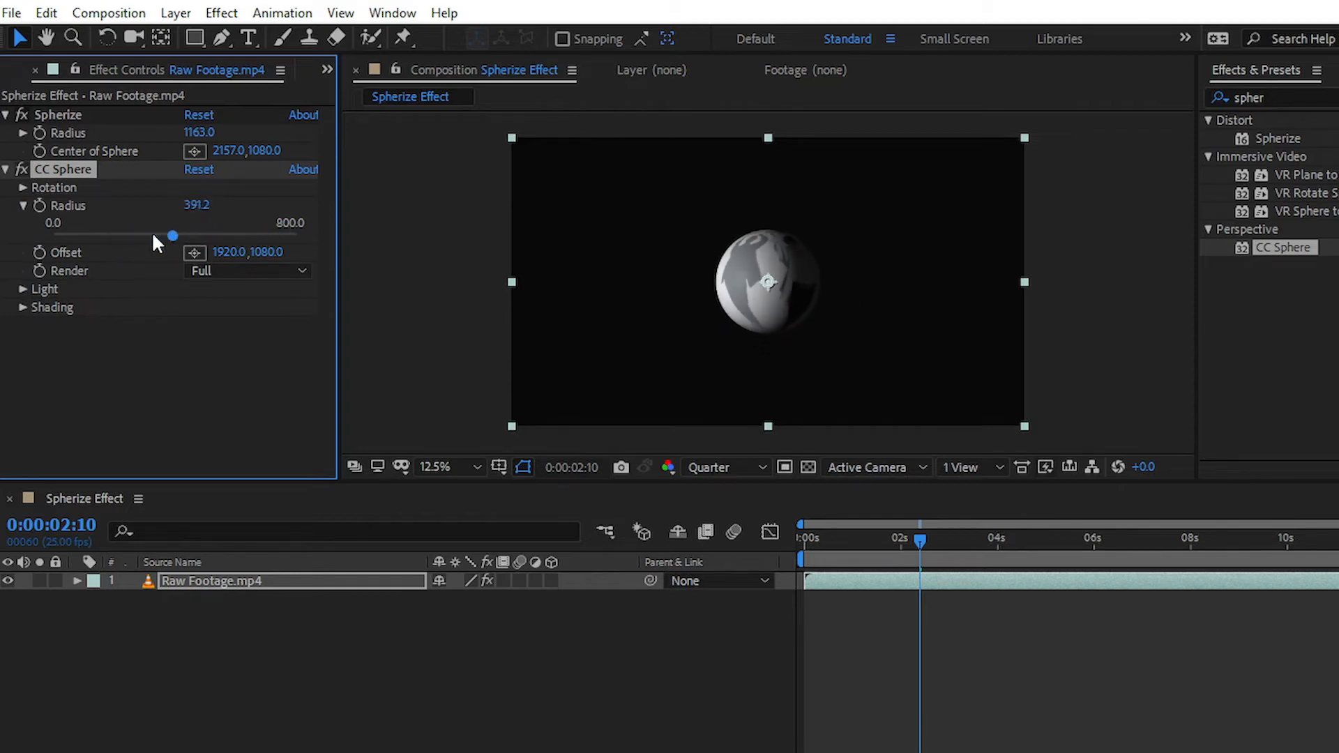
pyautogui.moveTo(171, 235); pyautogui.dragTo(282, 235)
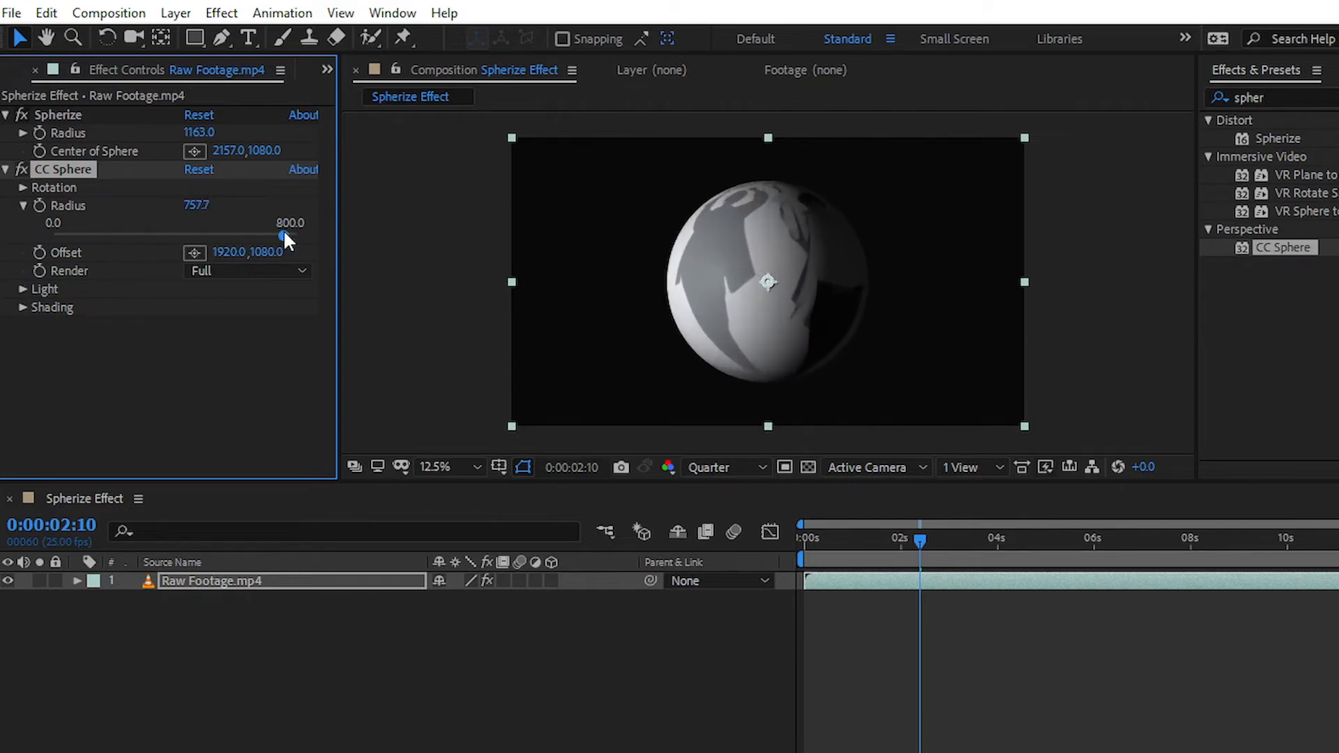
# Rotate the CC Sphere ball to -40° on the Y axis
pyautogui.click(23, 186)
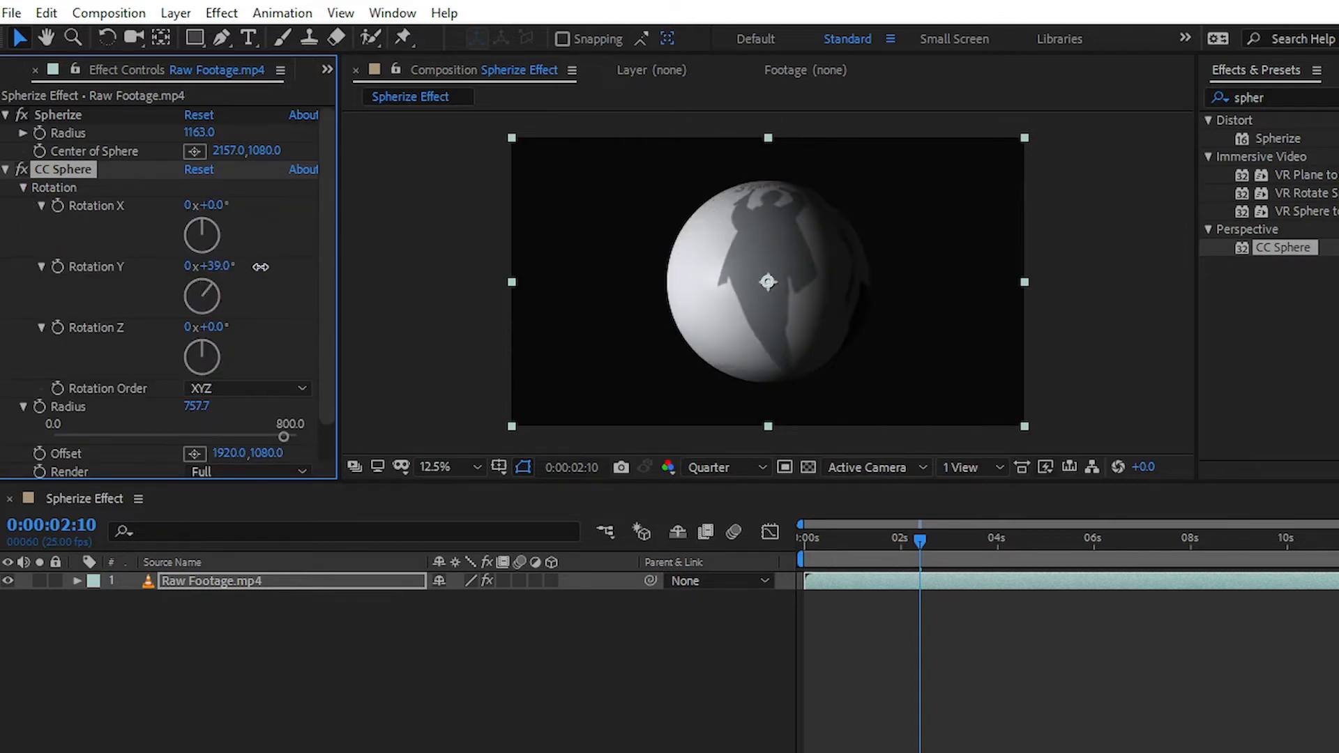
pyautogui.moveTo(209, 266); pyautogui.dragTo(208, 265)
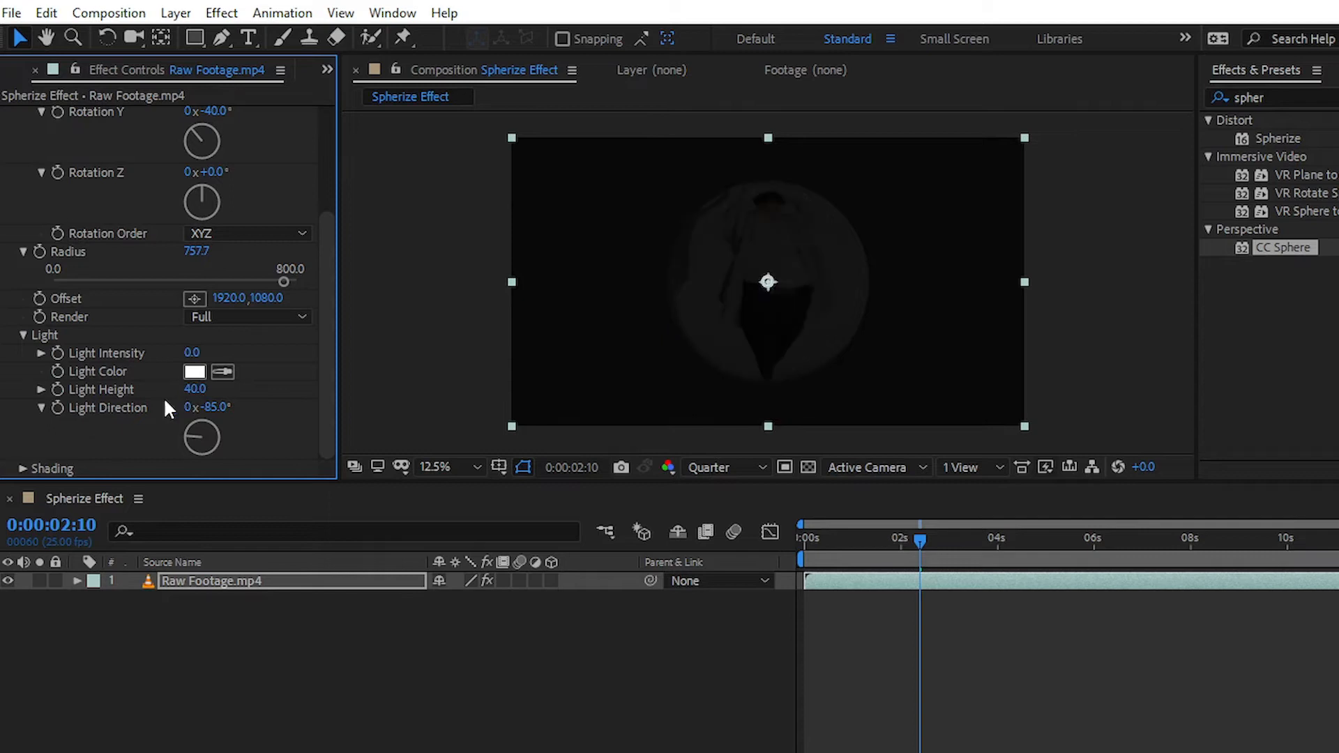
# Set the CC Sphere light to intensity 102, height 100 and direction 0°
pyautogui.moveTo(191, 351); pyautogui.dragTo(197, 351)
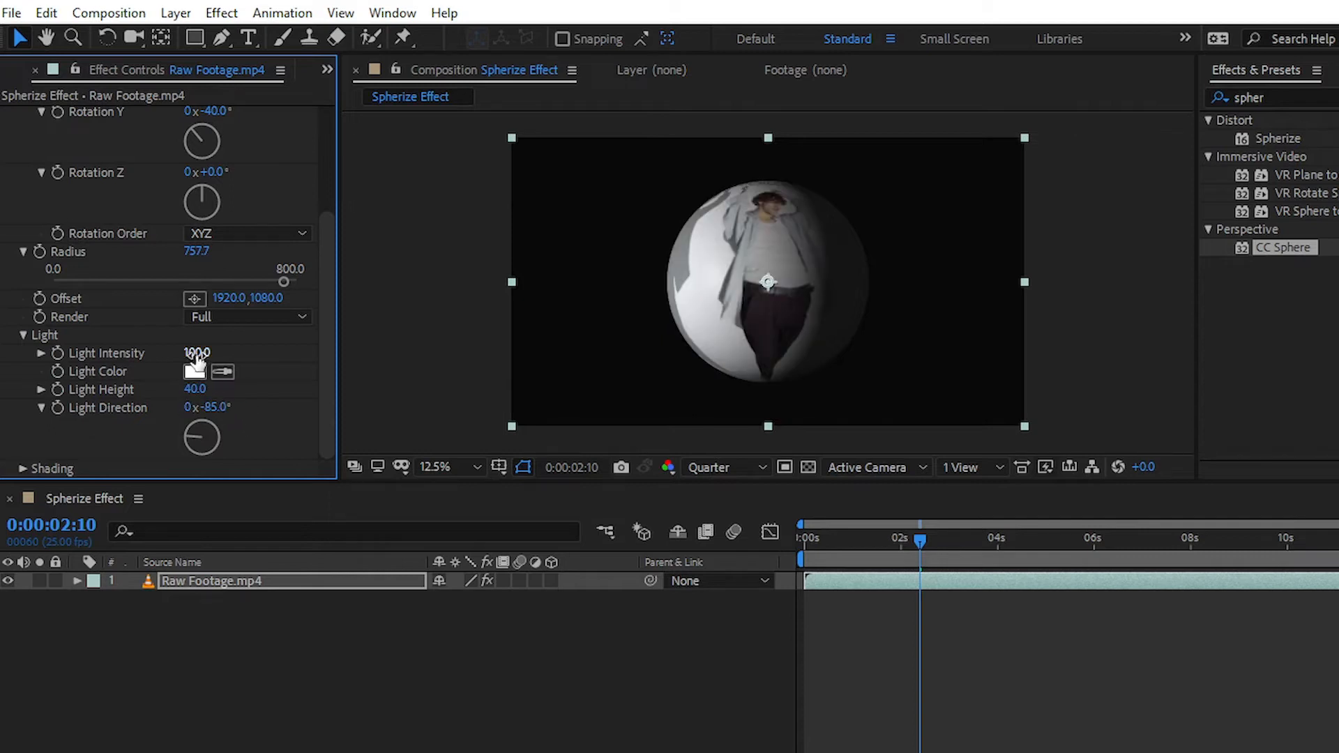
pyautogui.moveTo(197, 353); pyautogui.dragTo(222, 353)
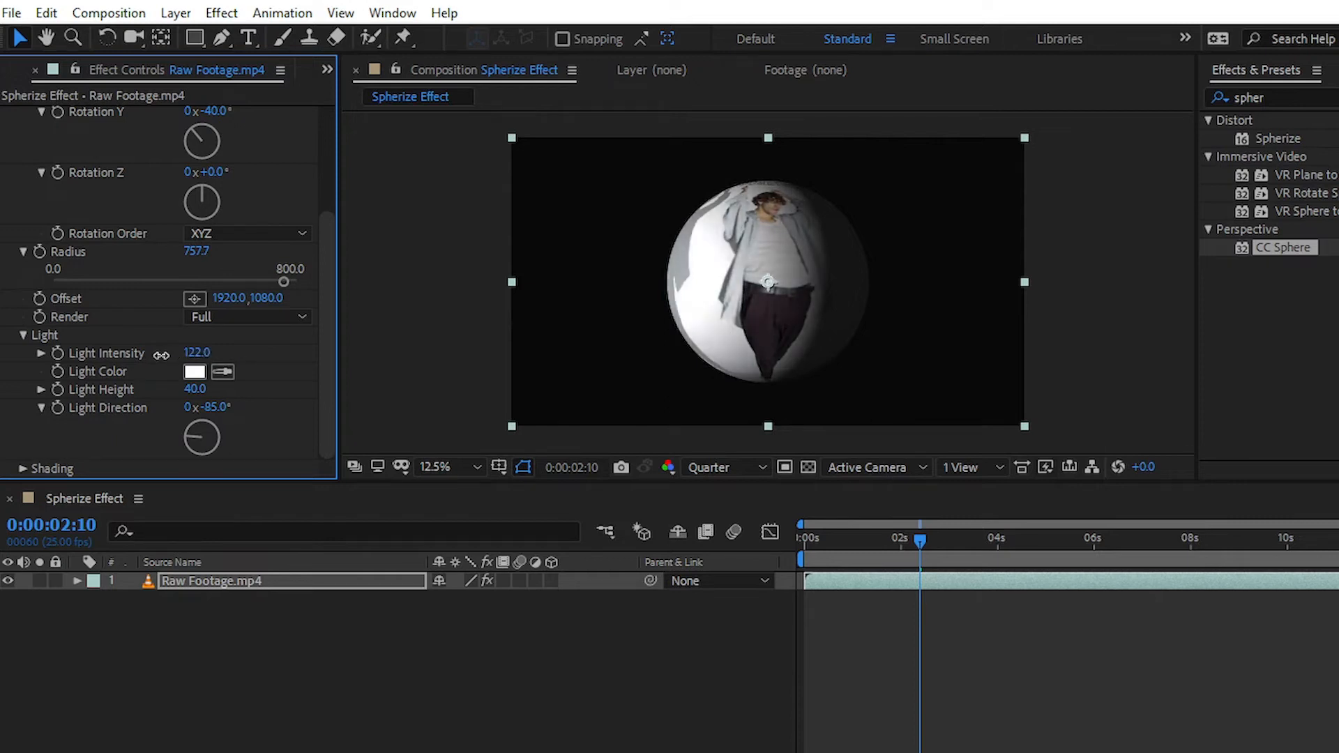
pyautogui.moveTo(197, 352); pyautogui.dragTo(212, 351)
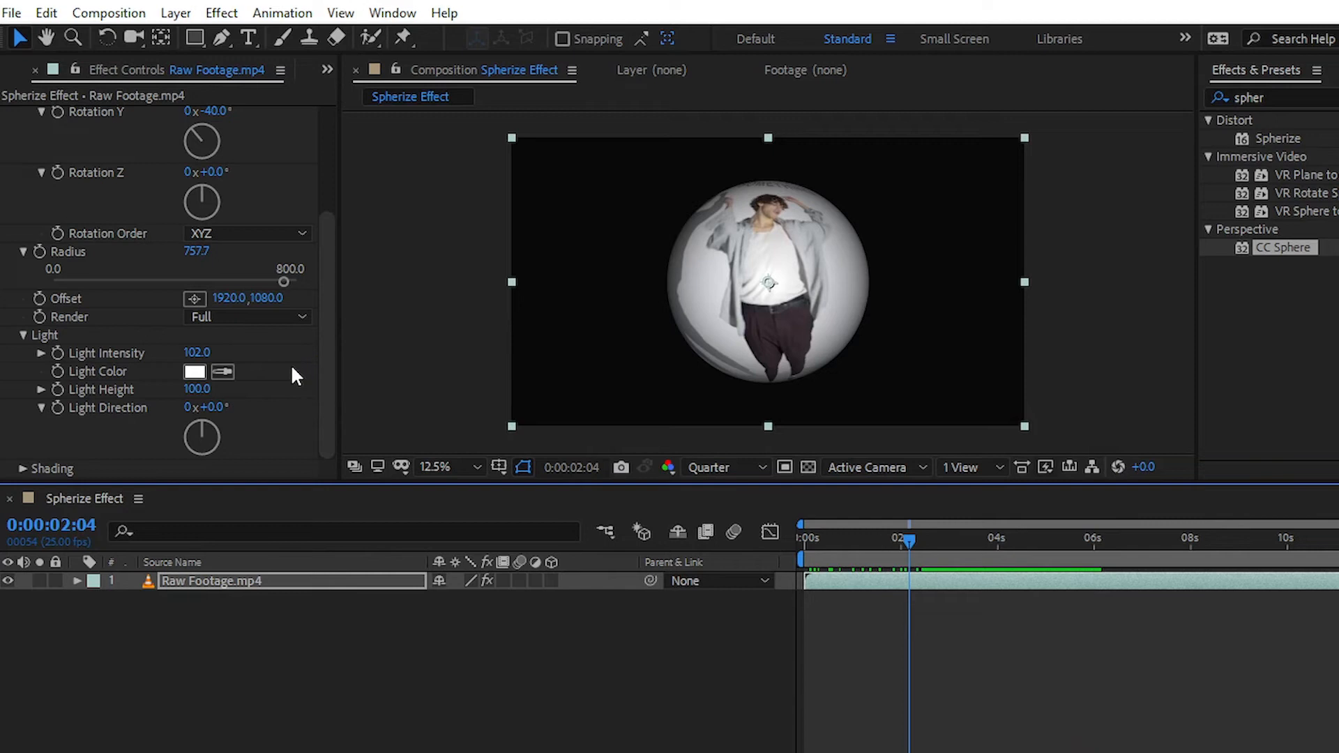
pyautogui.moveTo(218, 396)
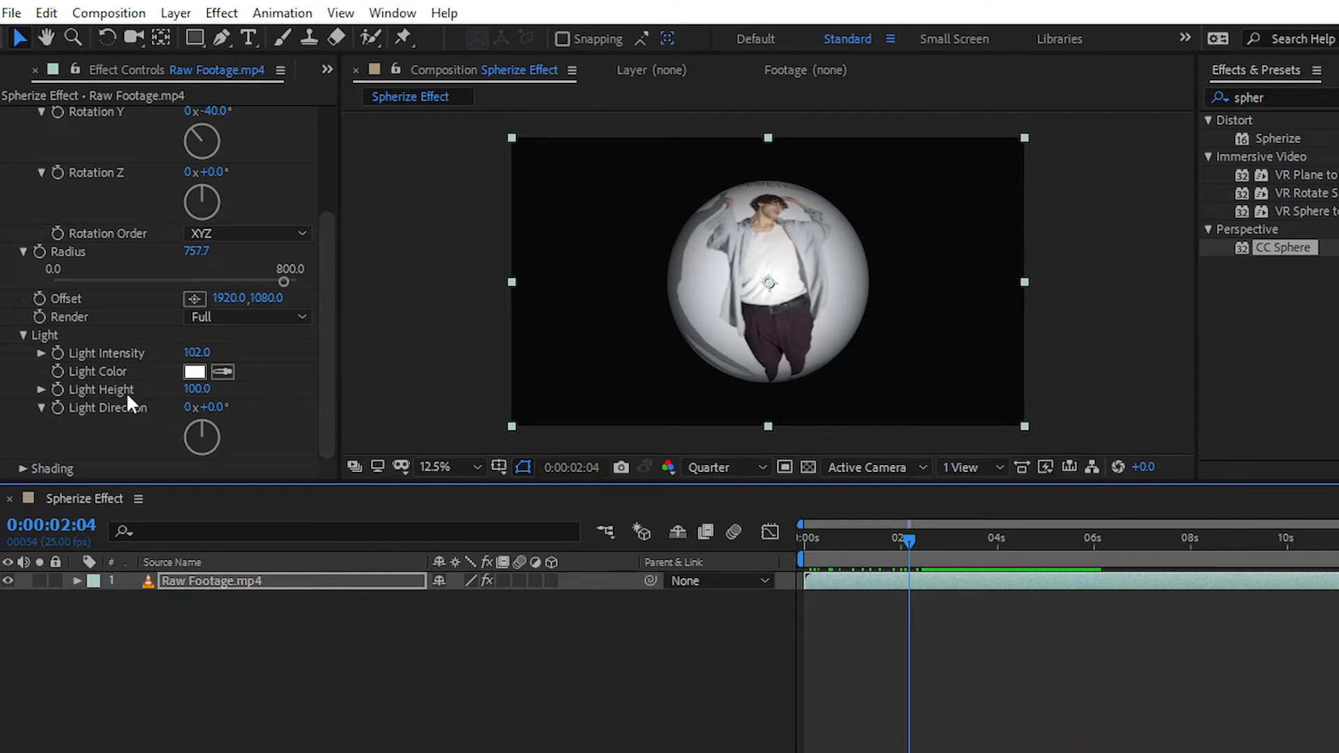
# Set the CC Sphere light colour to pale warm yellow (255,237,174)
pyautogui.click(194, 370)
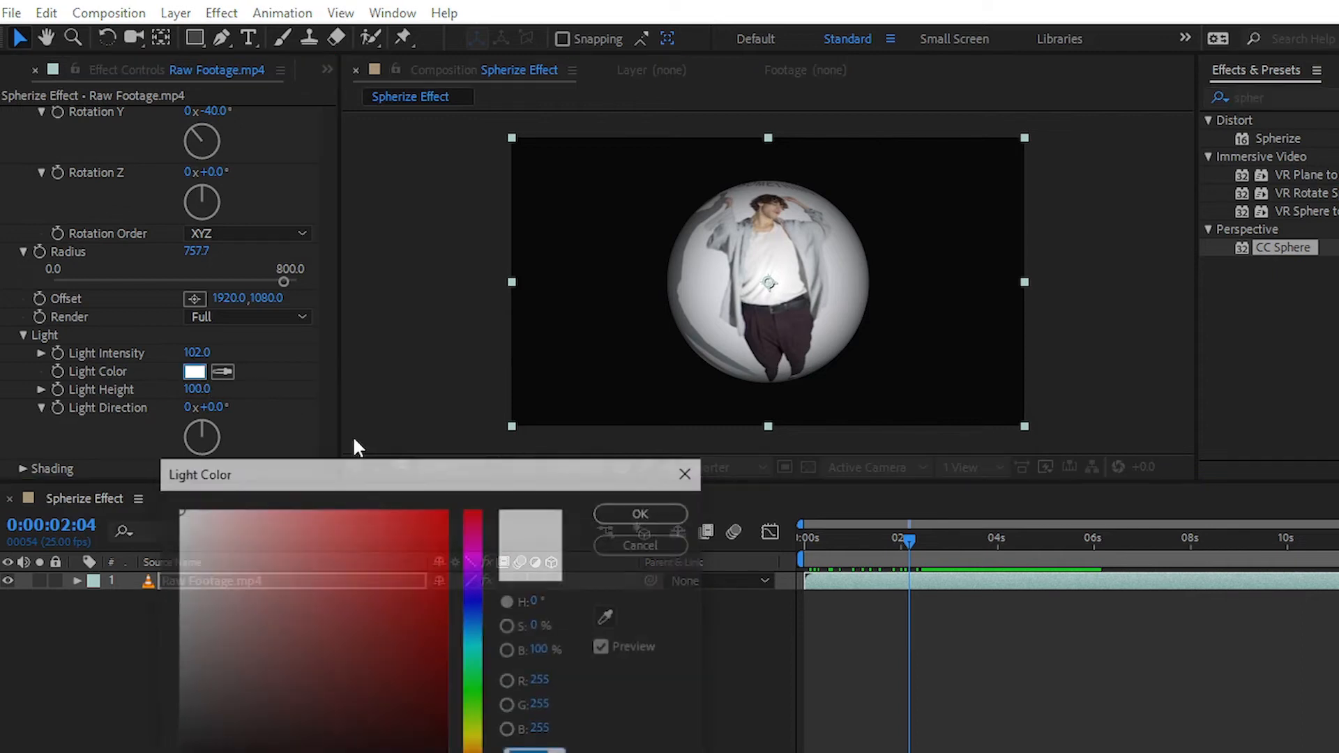
pyautogui.click(371, 508)
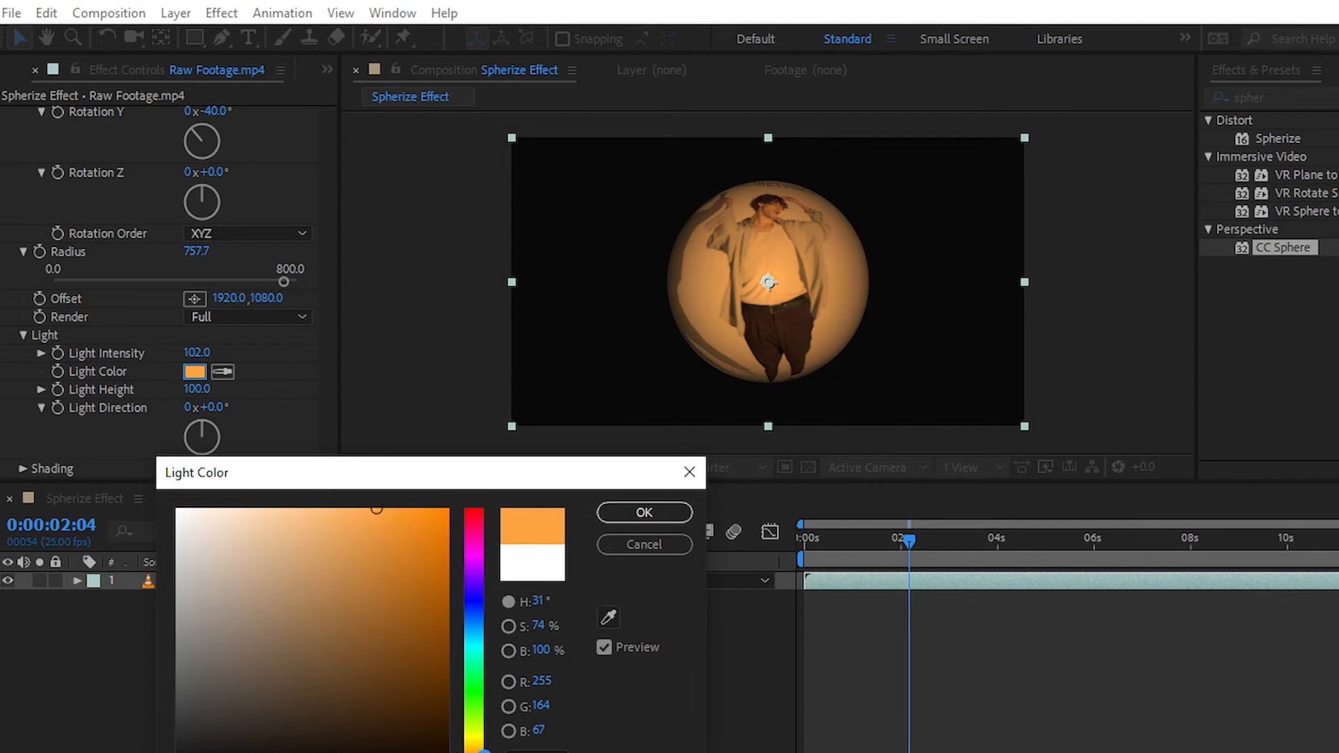
pyautogui.click(643, 512)
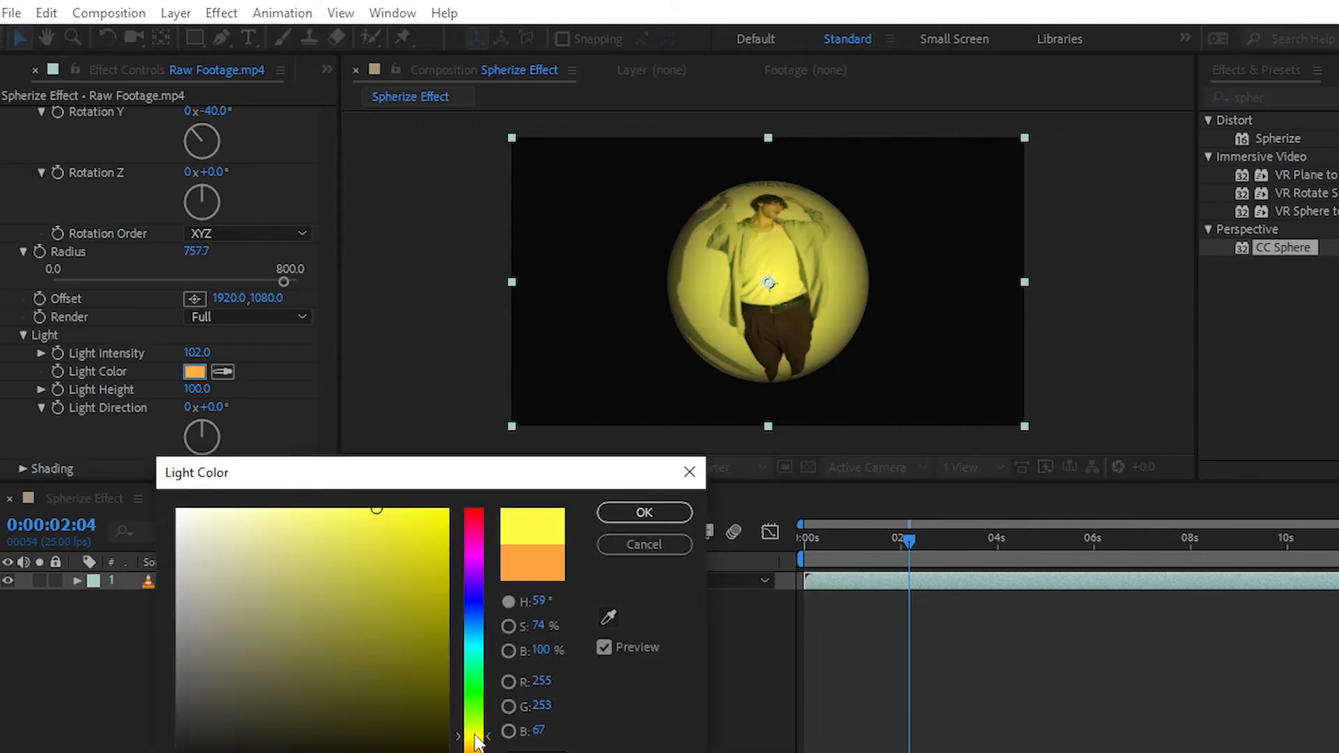
pyautogui.click(265, 510)
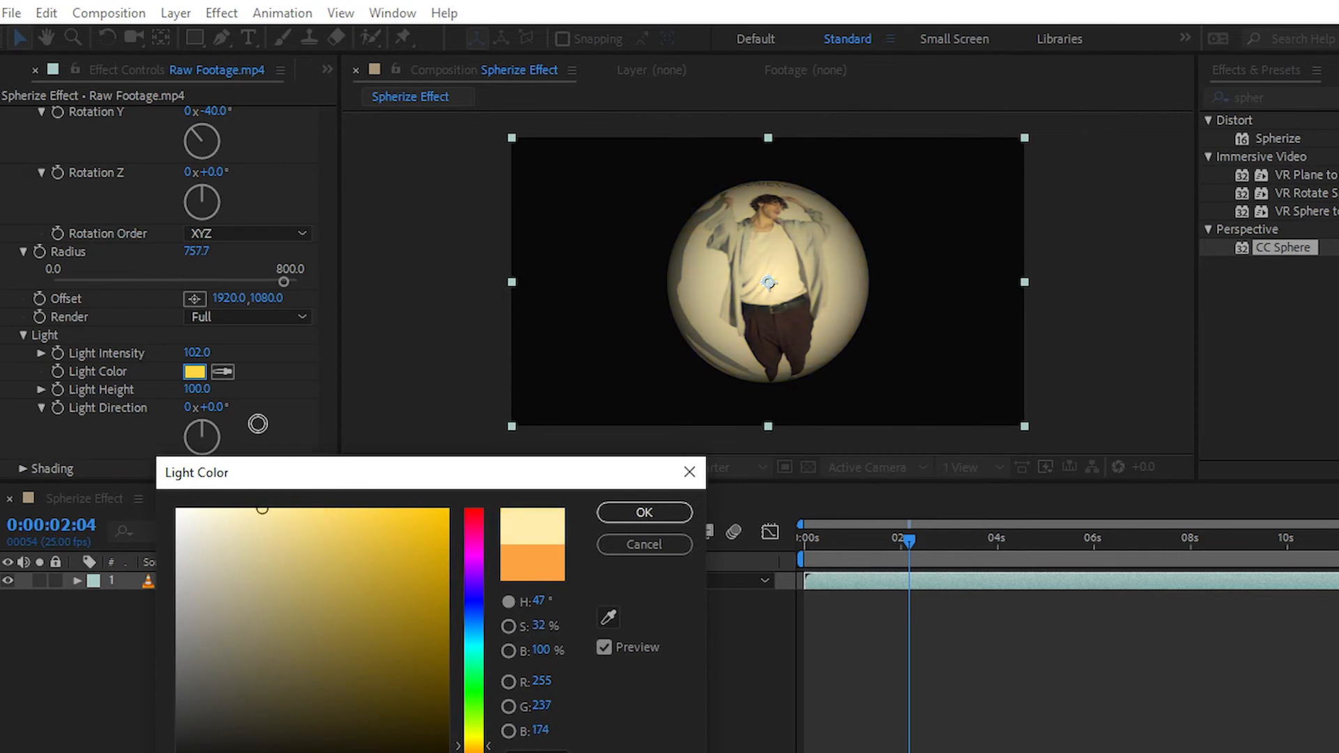
pyautogui.click(643, 513)
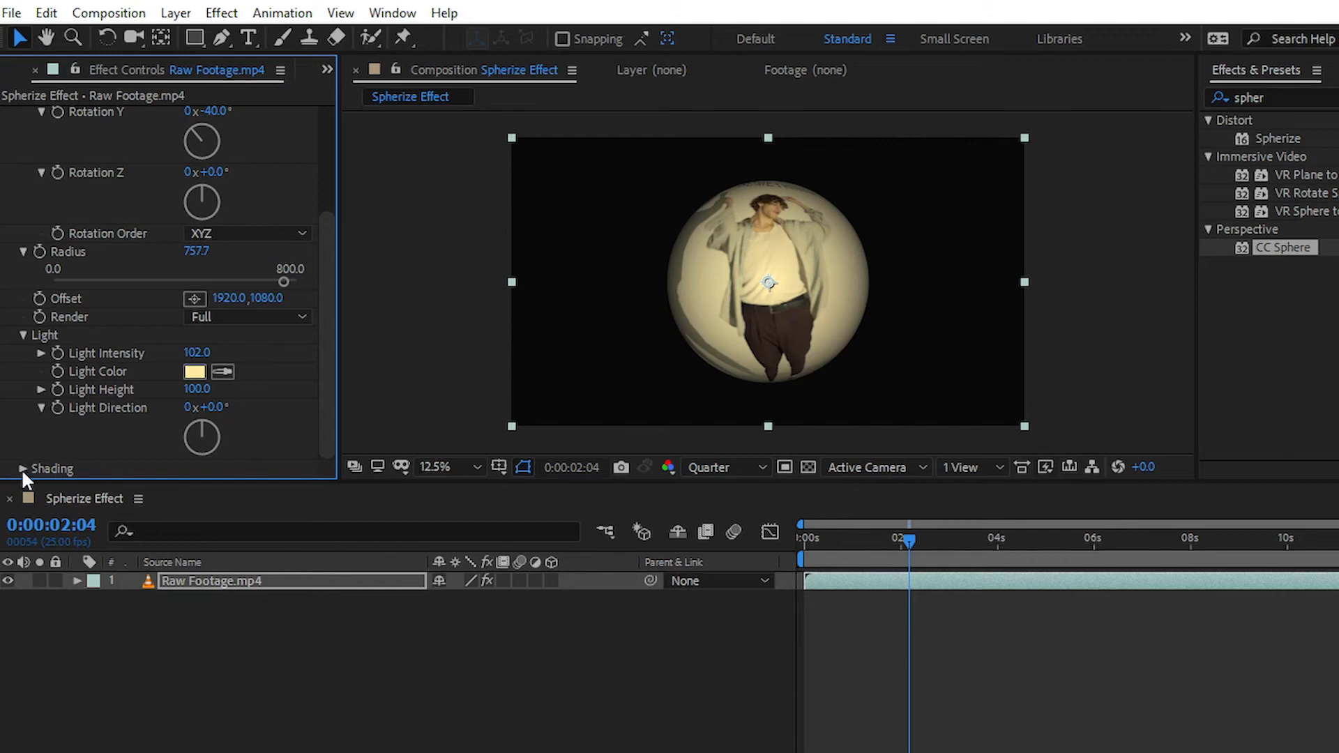
# Lower the CC Sphere Shading diffuse value to about 42
pyautogui.click(20, 468)
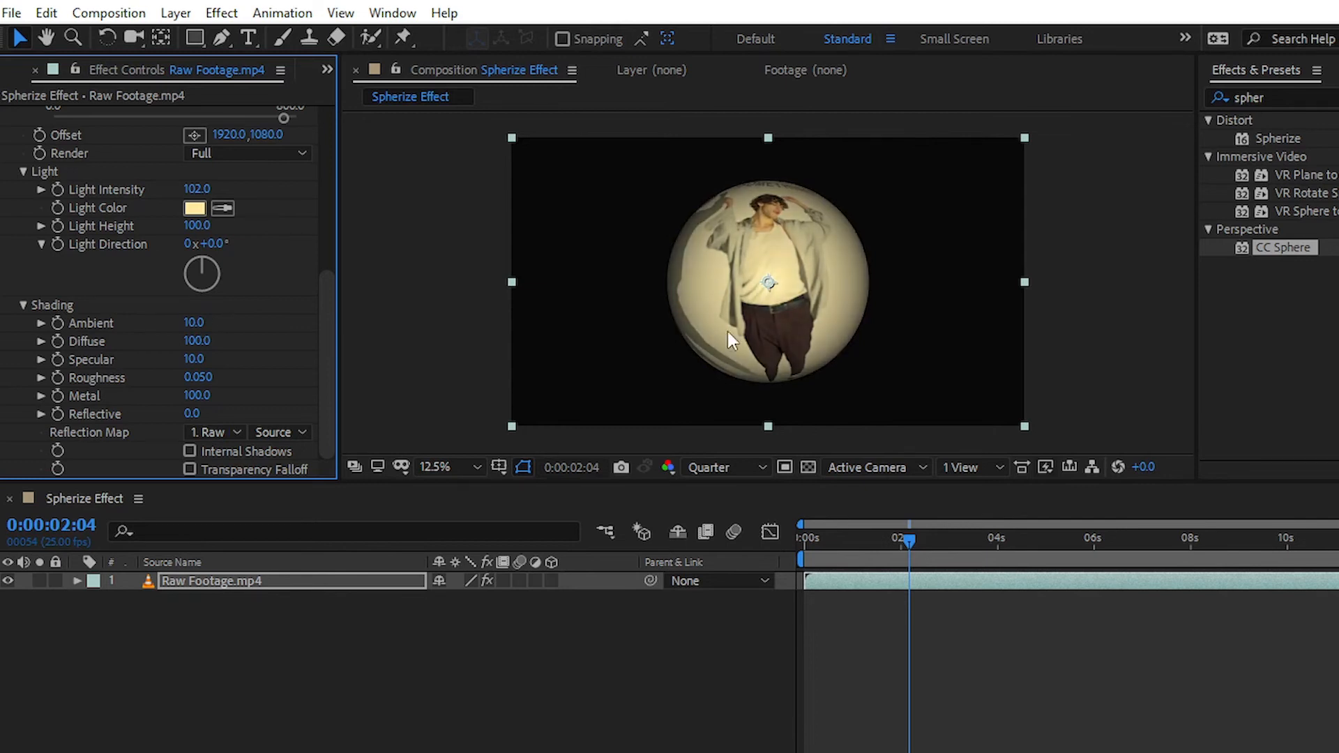
pyautogui.click(739, 331)
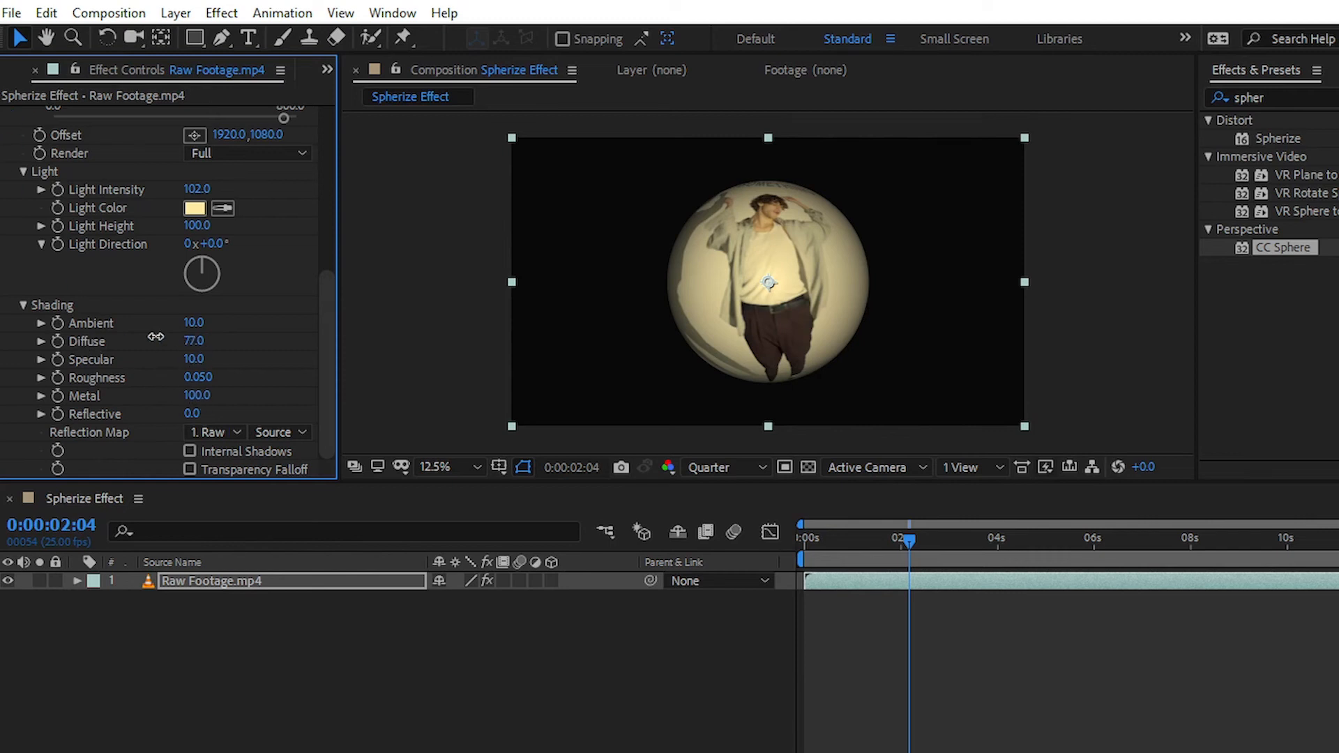
pyautogui.moveTo(194, 341); pyautogui.dragTo(193, 341)
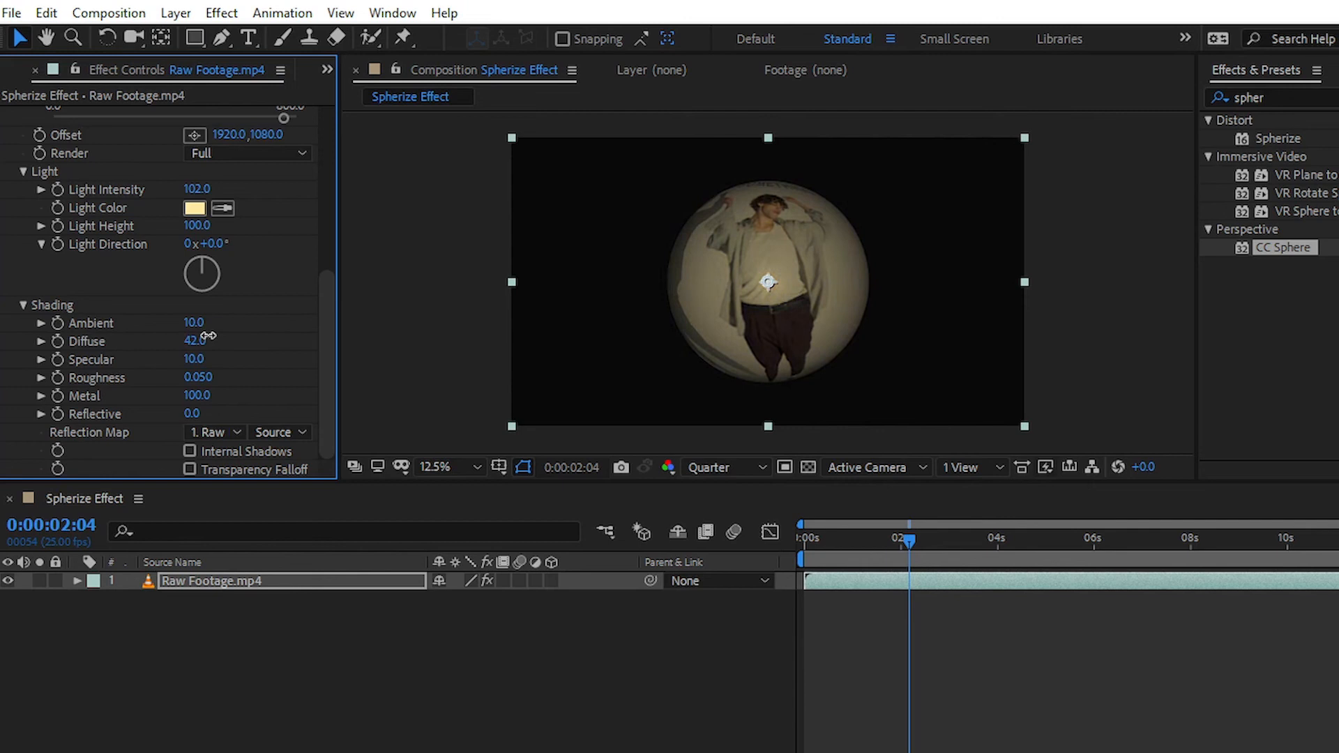